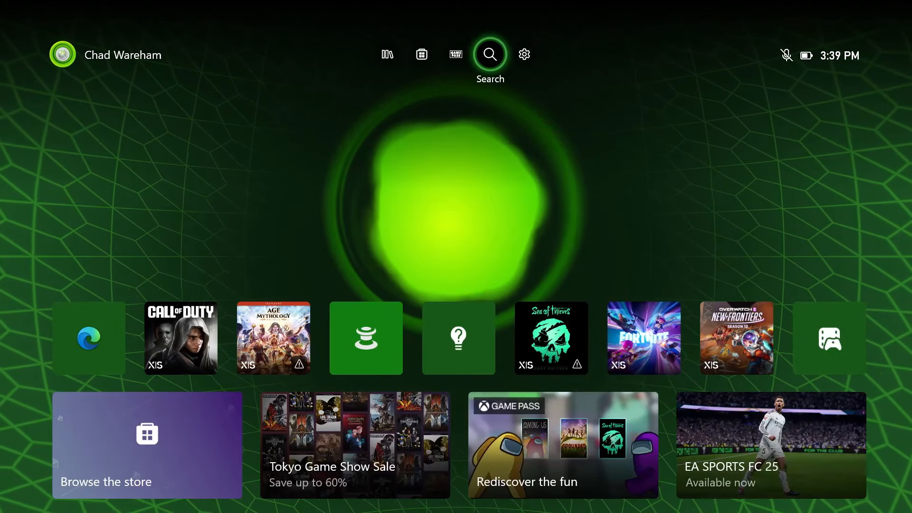
Go to Settings > General and view the Personalization options
{"action": "left_click", "coordinate": [522, 54]}
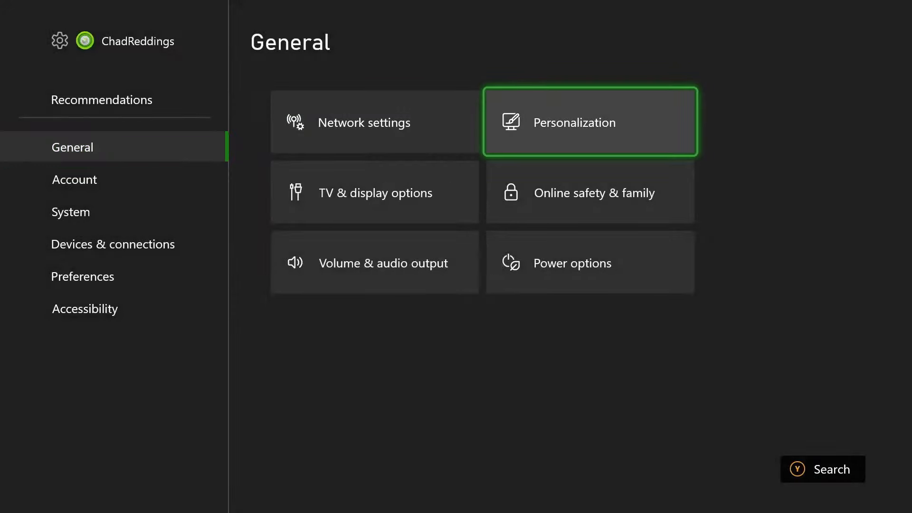
{"action": "left_click", "coordinate": [590, 122]}
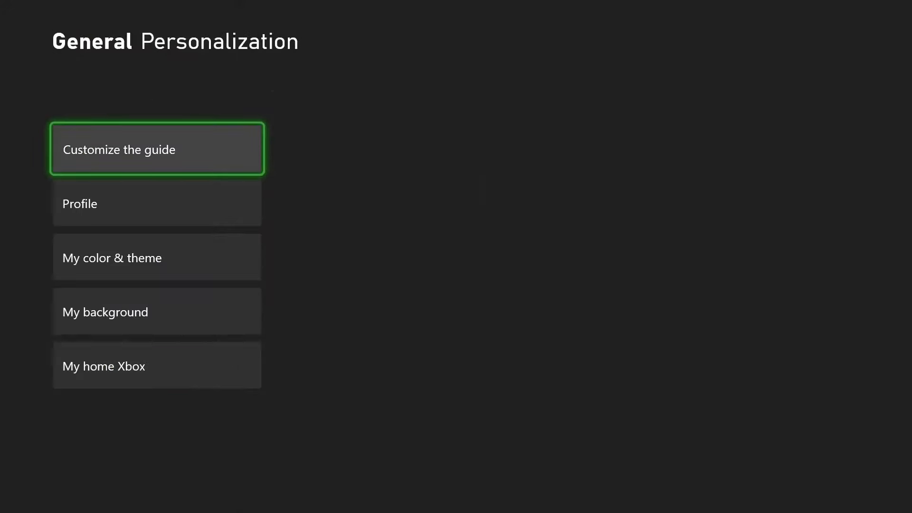
{"action": "left_click", "coordinate": [157, 365]}
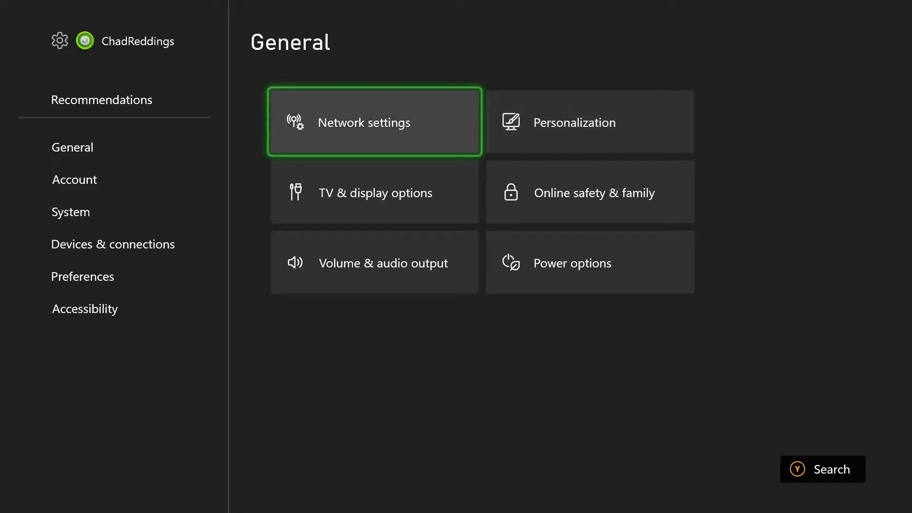
View the Network settings connection status, then return to the Home screen
{"action": "left_click", "coordinate": [375, 121]}
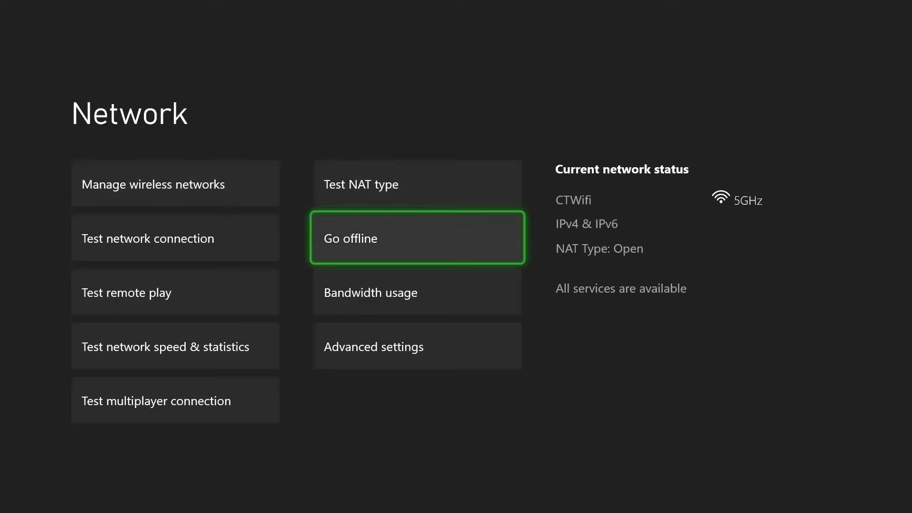
{"action": "left_click", "coordinate": [417, 238]}
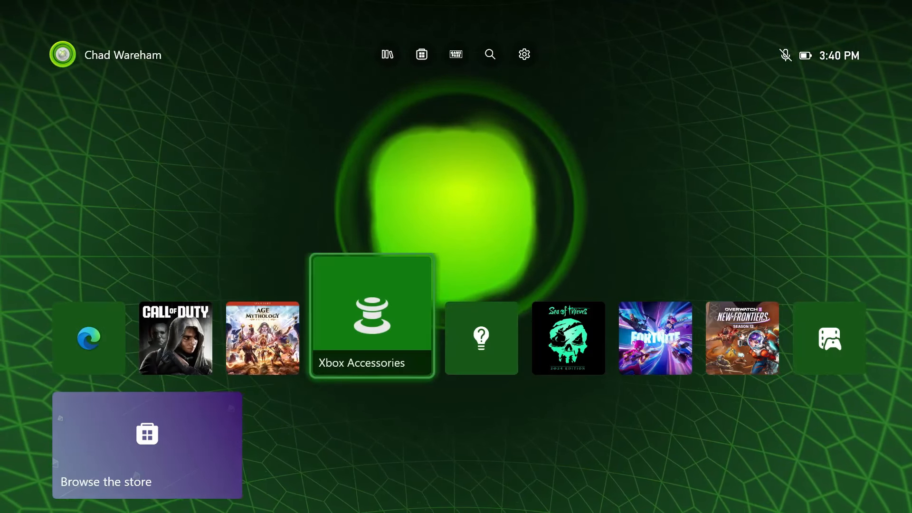
In Settings > System > Time, edit the Date and roll the year from 2024 back to 2018
{"action": "left_click", "coordinate": [523, 54]}
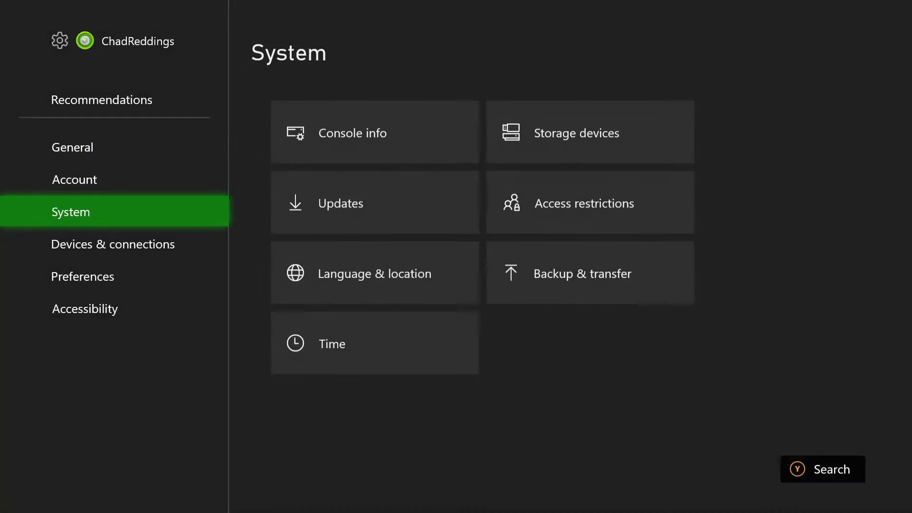
{"action": "left_click", "coordinate": [374, 132]}
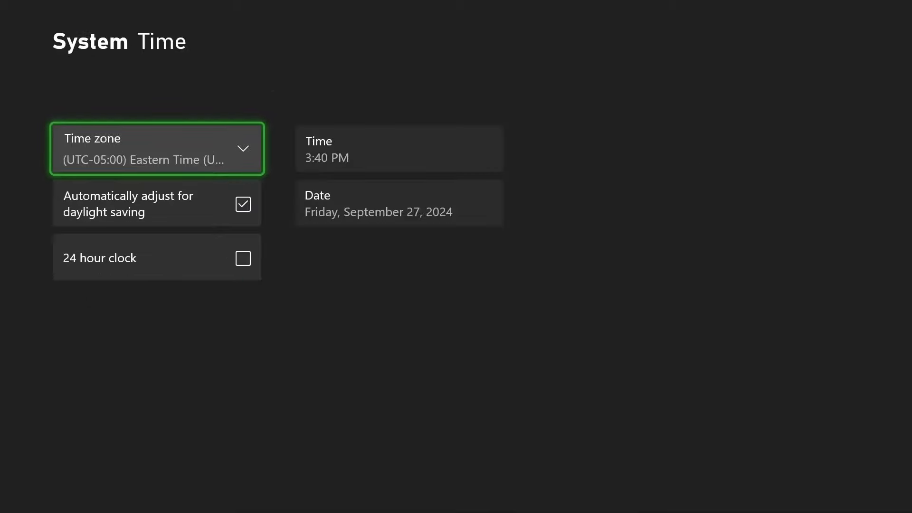
{"action": "left_click", "coordinate": [398, 202]}
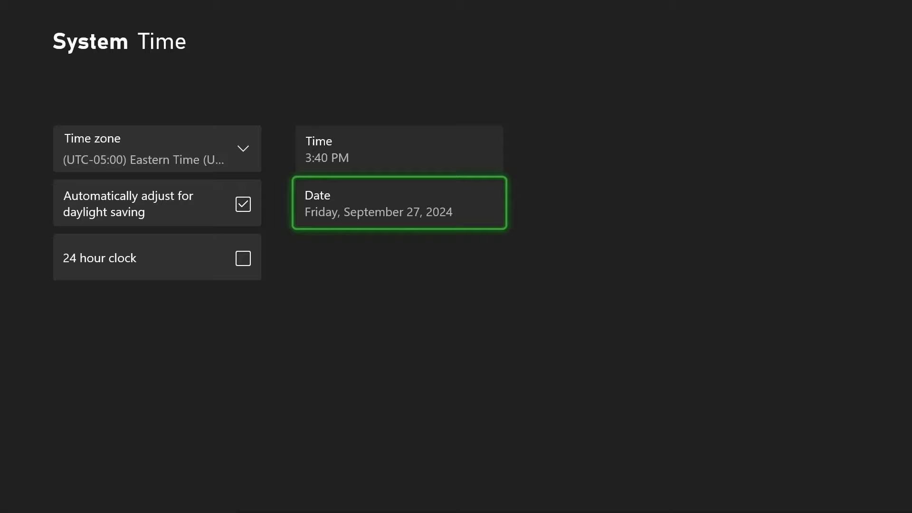
{"action": "left_click", "coordinate": [399, 203]}
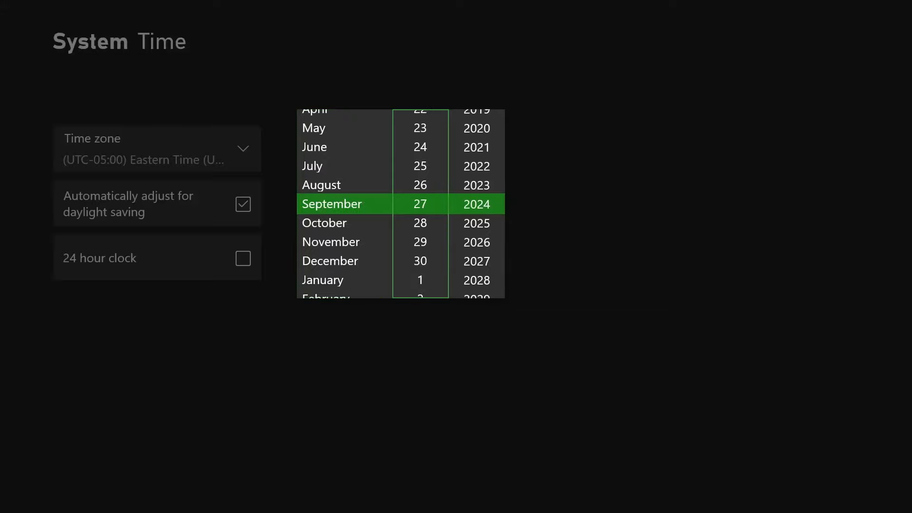
{"action": "scroll", "scroll_direction": "down", "scroll_amount": 3}
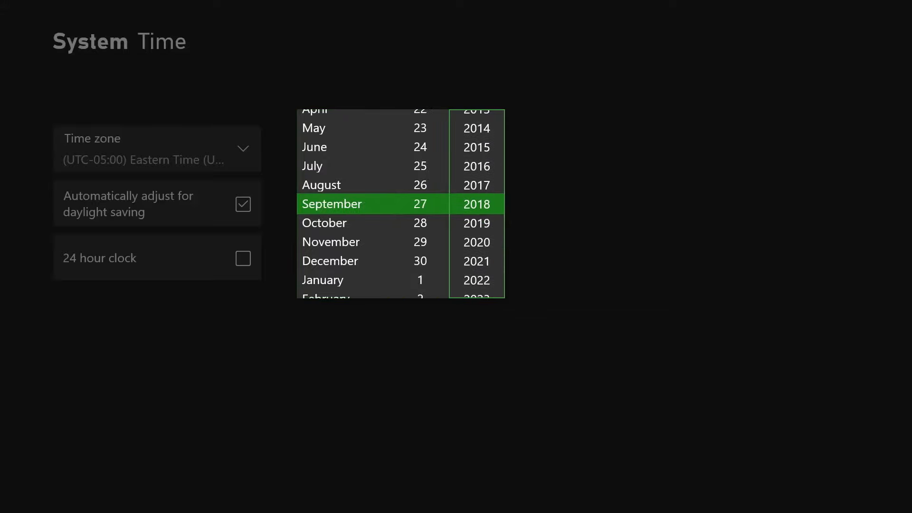